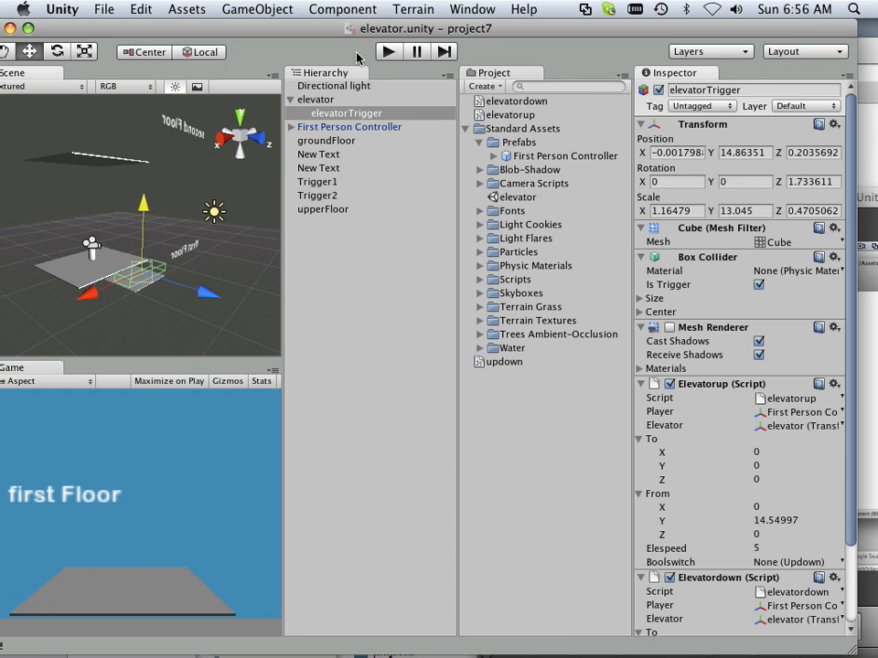
pyautogui.moveTo(352, 46)
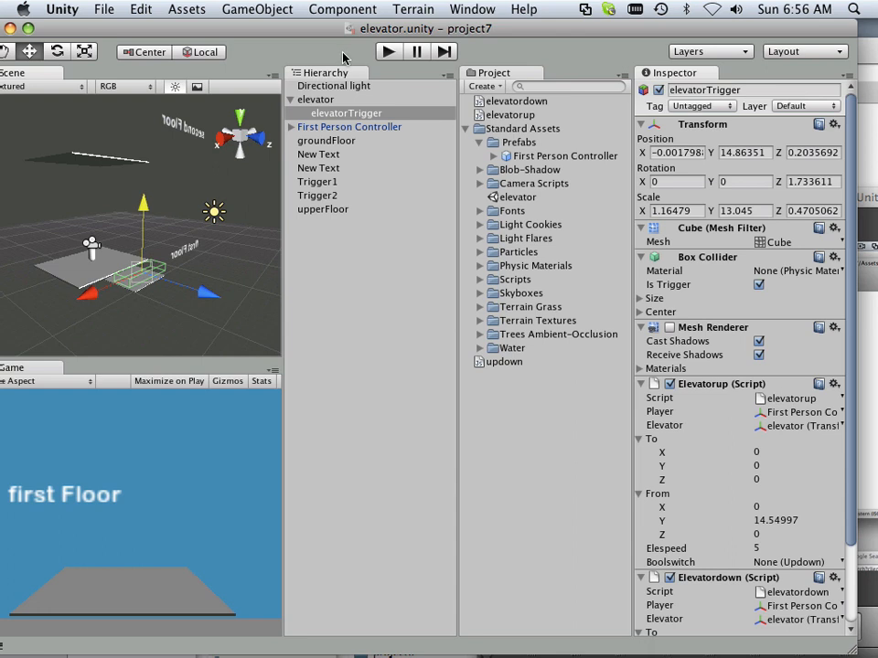
pyautogui.moveTo(344, 59)
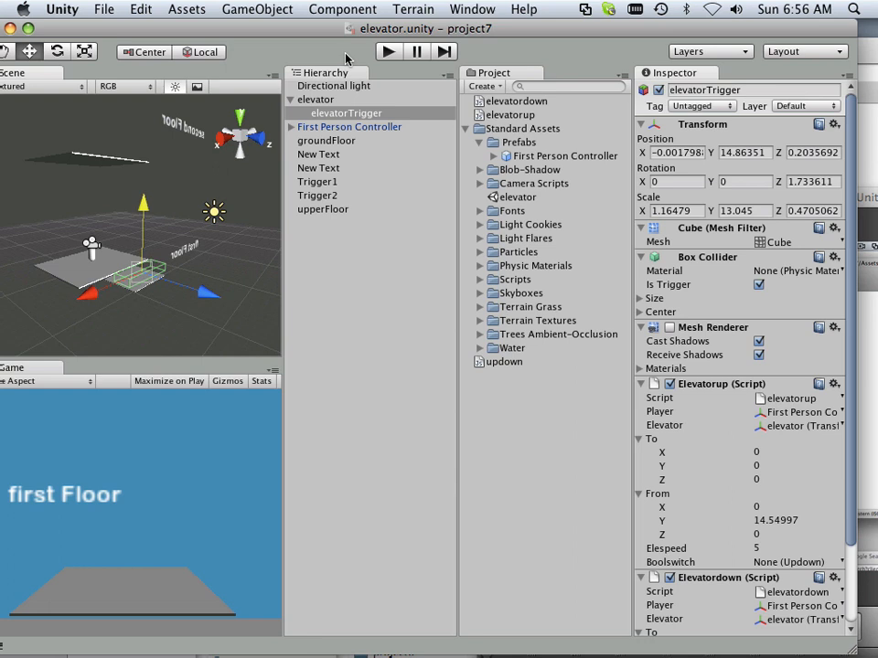
pyautogui.moveTo(153, 604)
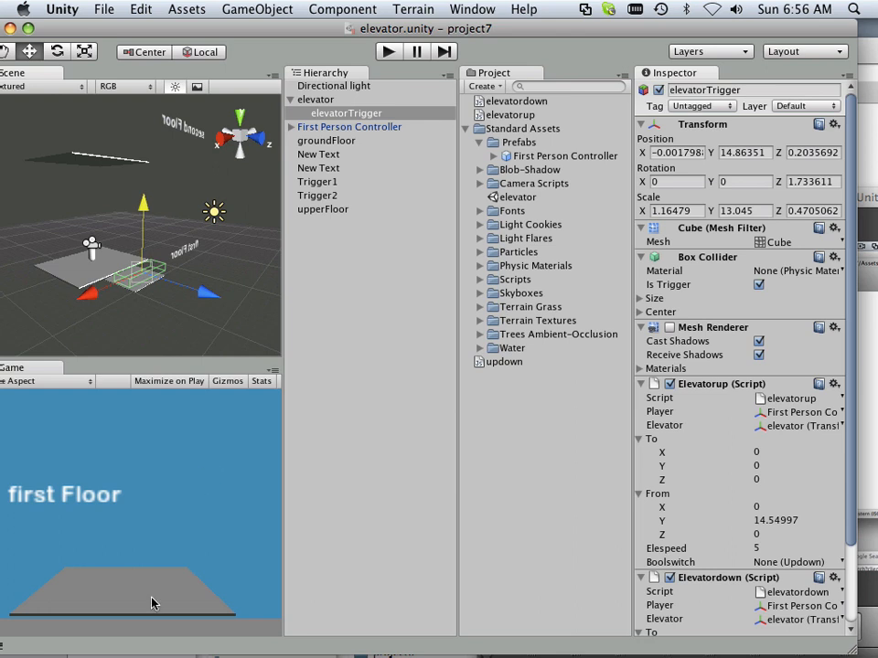
pyautogui.moveTo(166, 562)
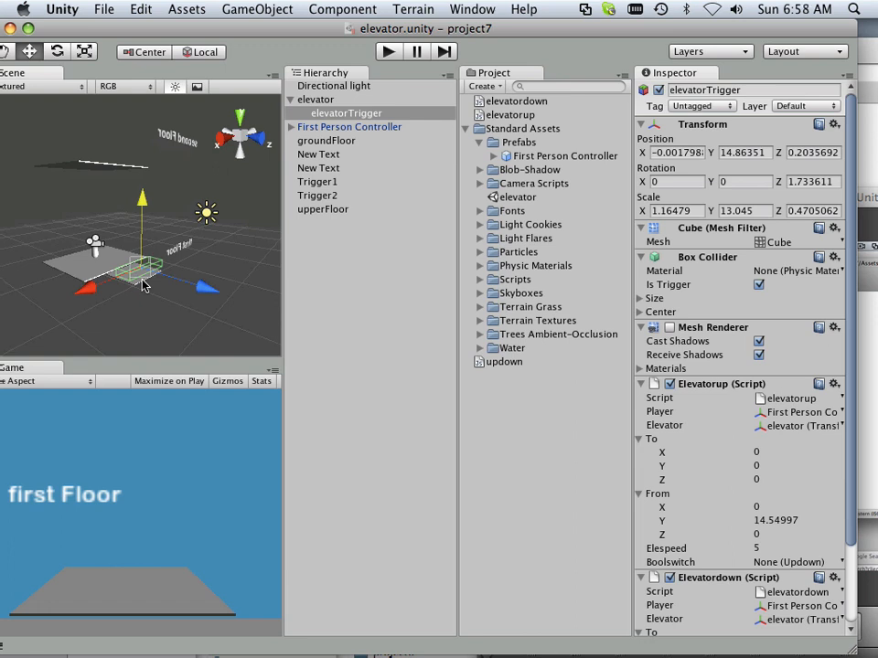
pyautogui.moveTo(126, 252)
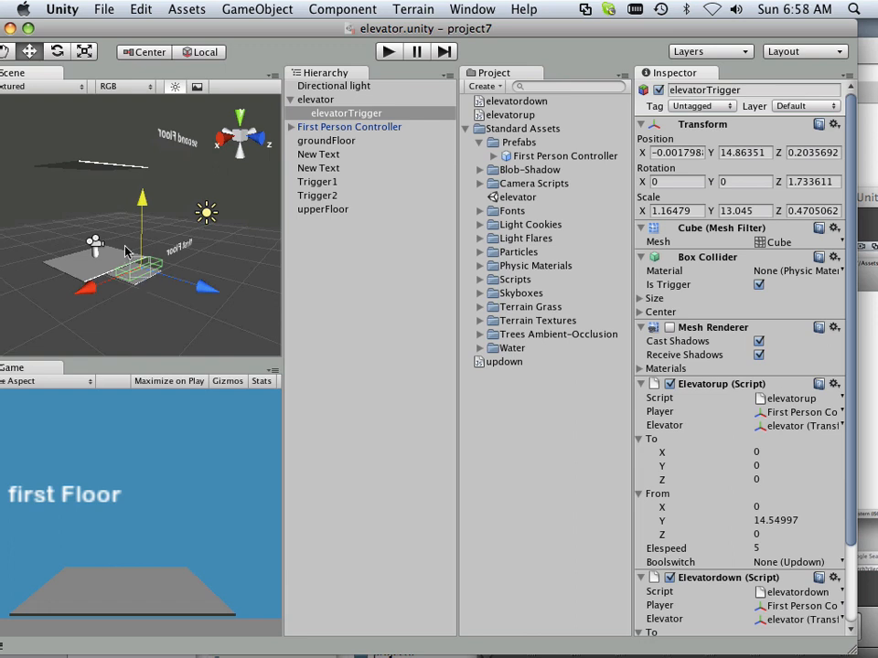
# Bring up Build Settings from the File menu with Web Player as target.
pyautogui.click(104, 9)
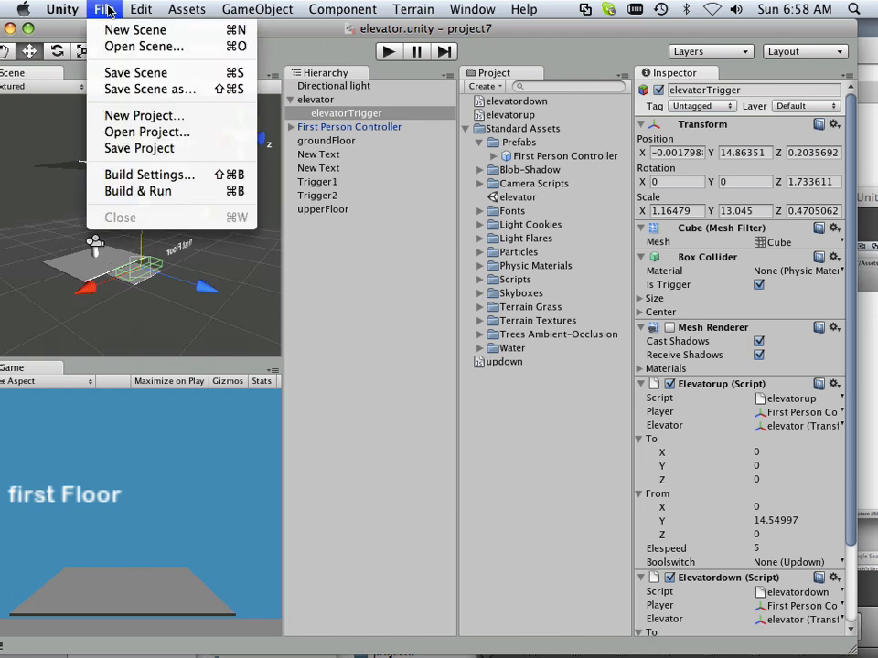
pyautogui.moveTo(137, 191)
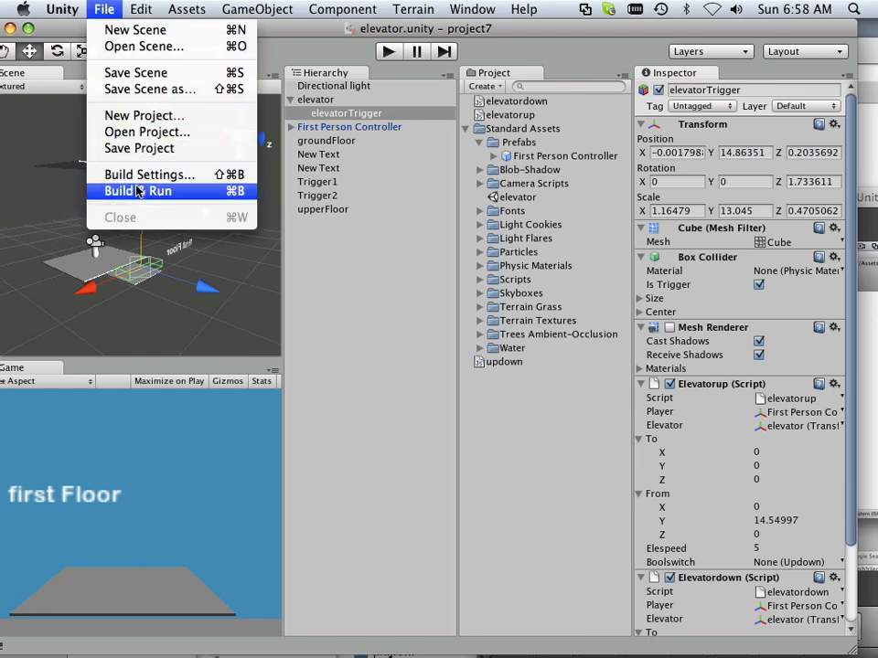
pyautogui.moveTo(149, 175)
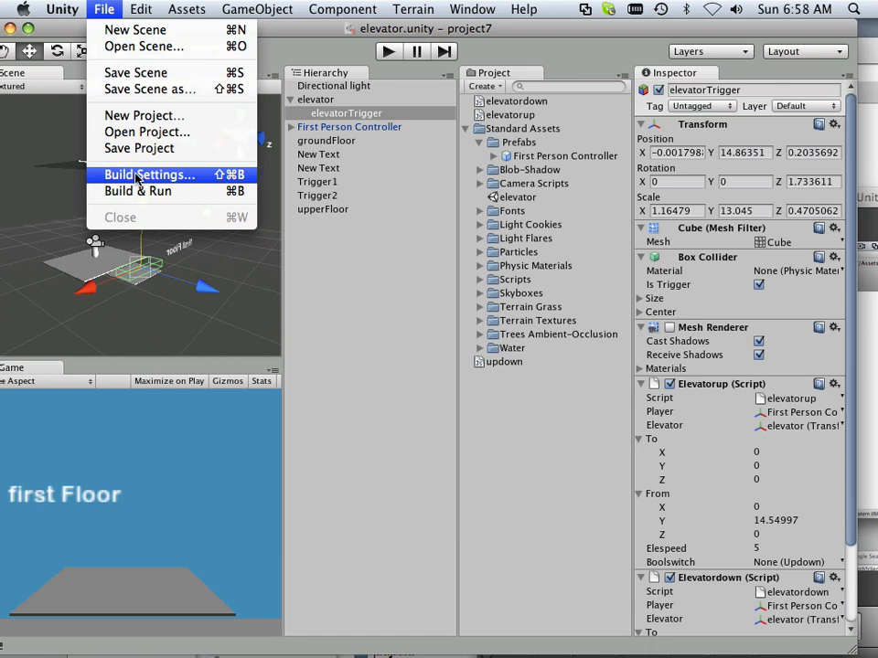
pyautogui.click(150, 175)
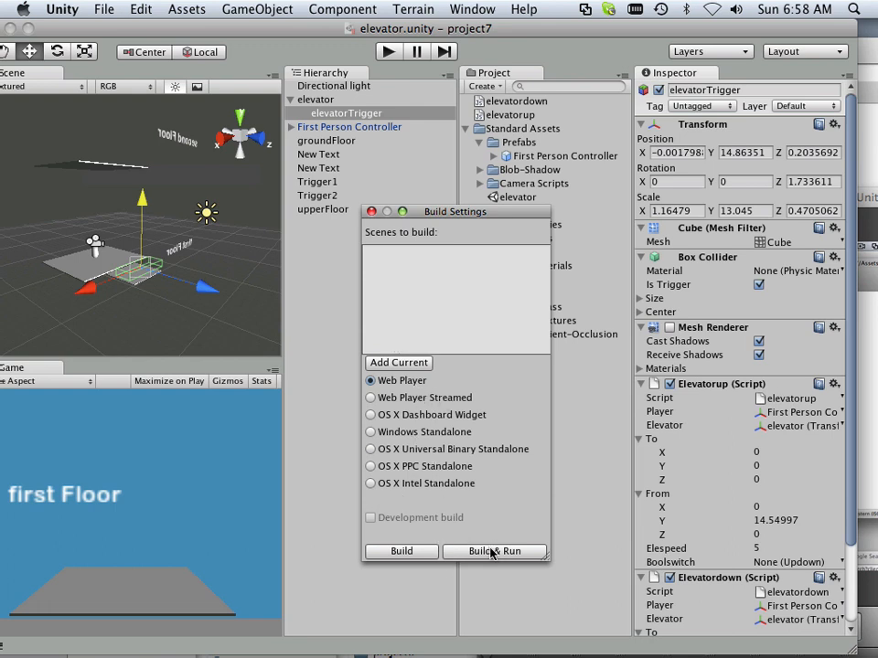
# Start Build & Run, create a new 'build' folder in project7 and begin naming the file 'index'.
pyautogui.click(494, 550)
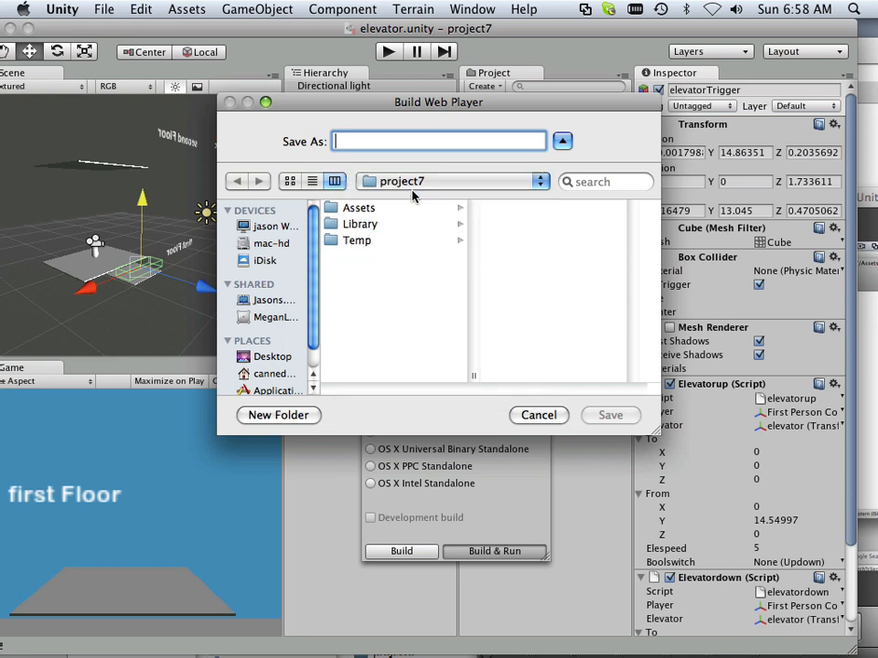
pyautogui.click(278, 415)
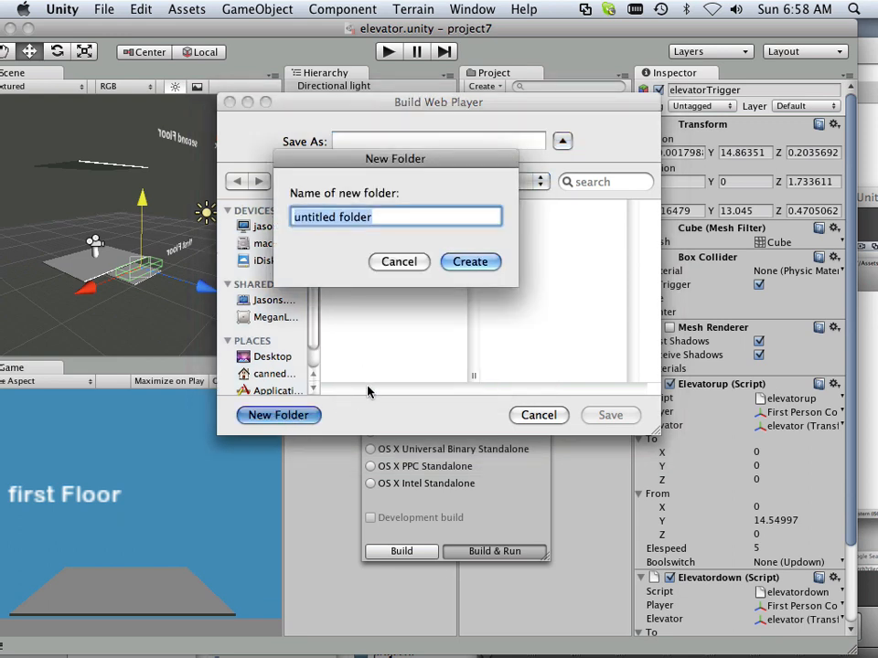
pyautogui.write('buil')
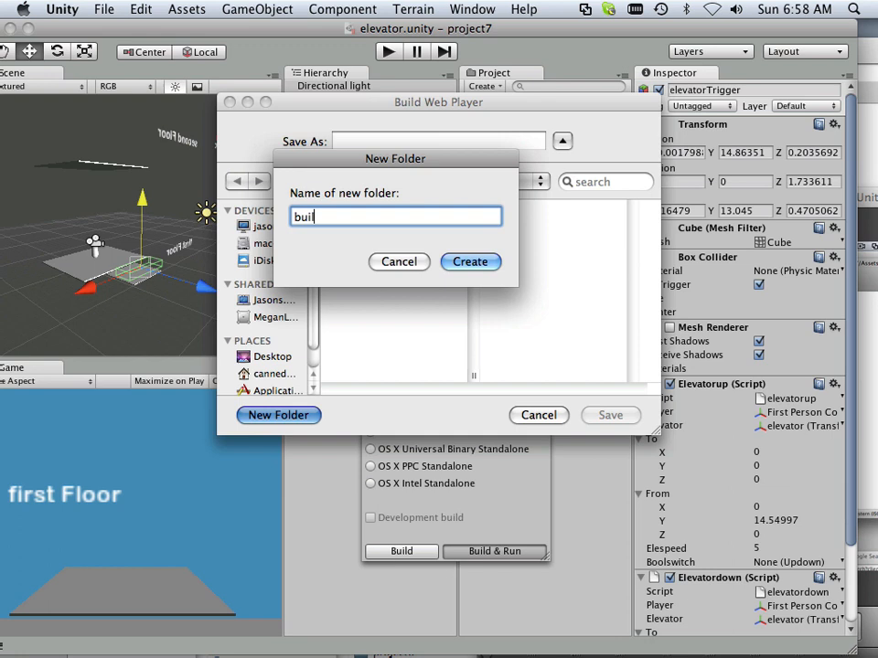
pyautogui.click(470, 262)
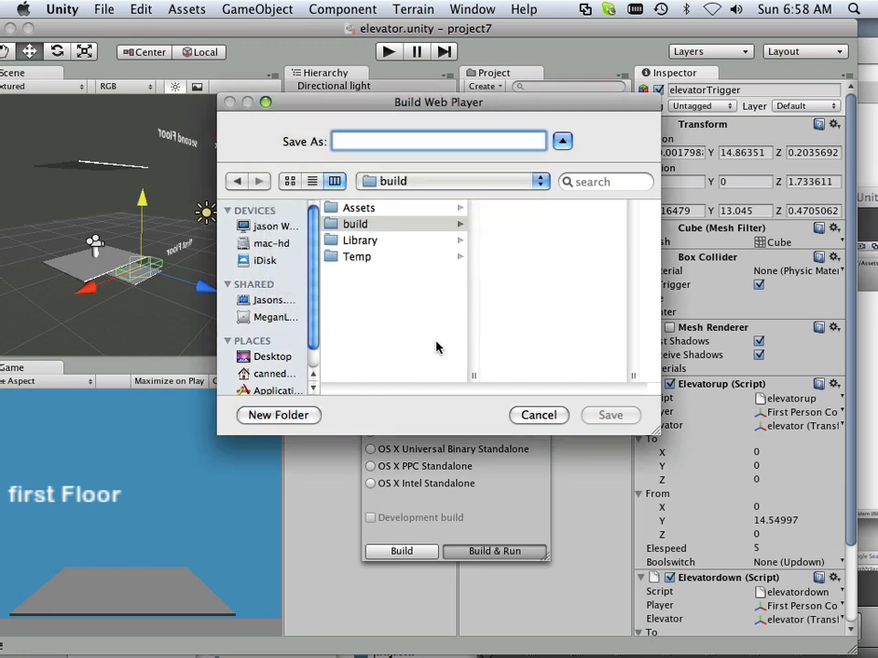
pyautogui.write('in')
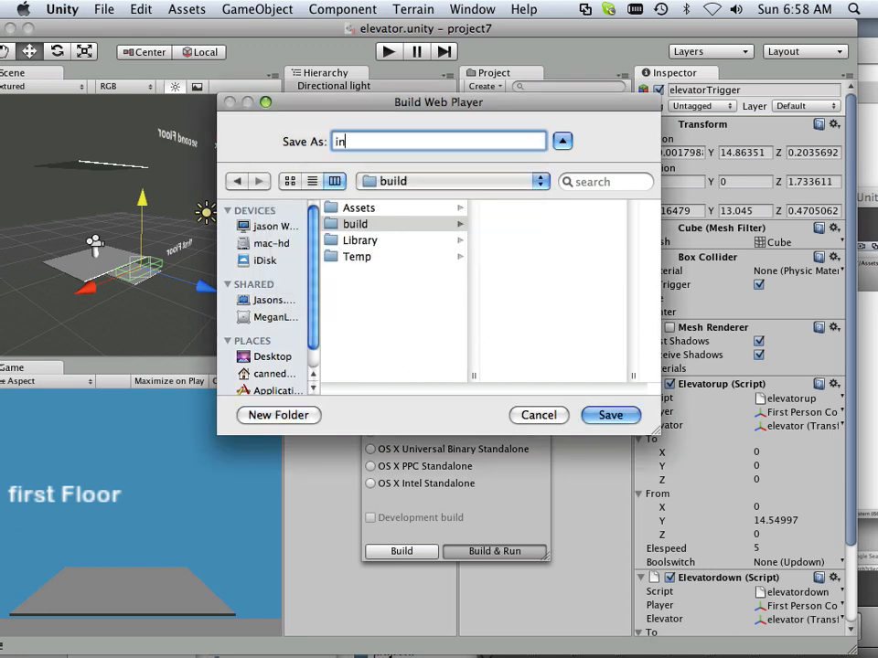